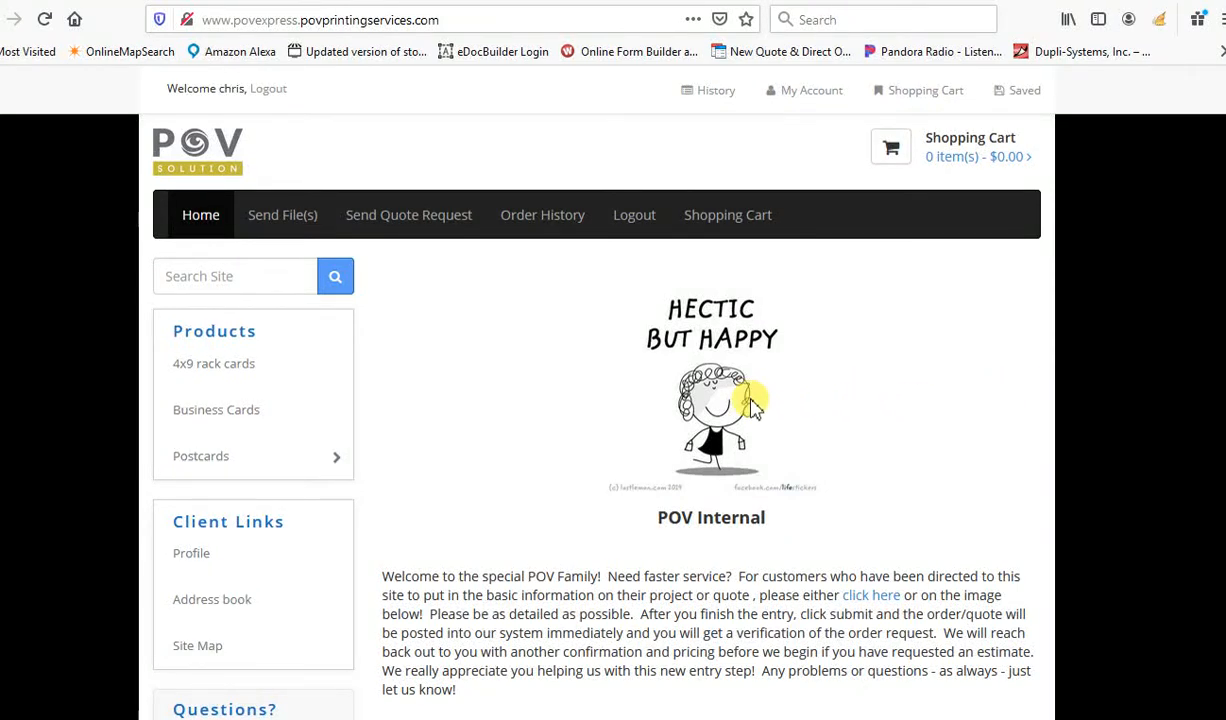
mouse_move(560, 344)
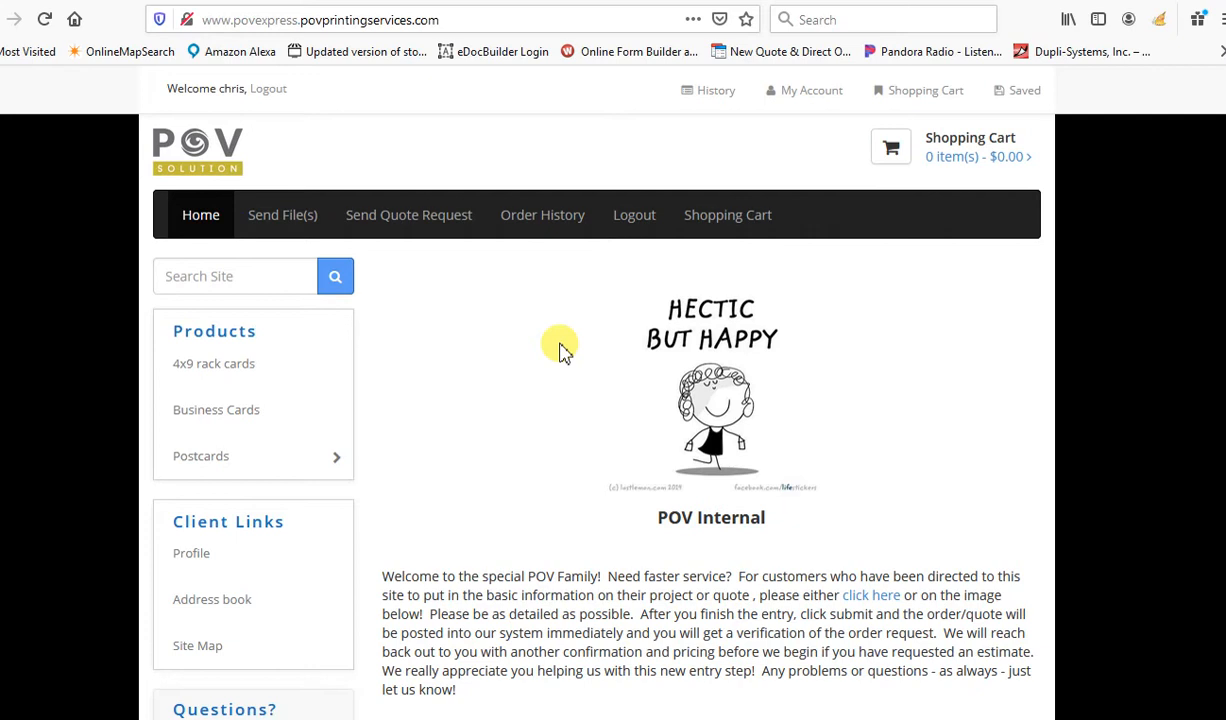
mouse_move(470, 378)
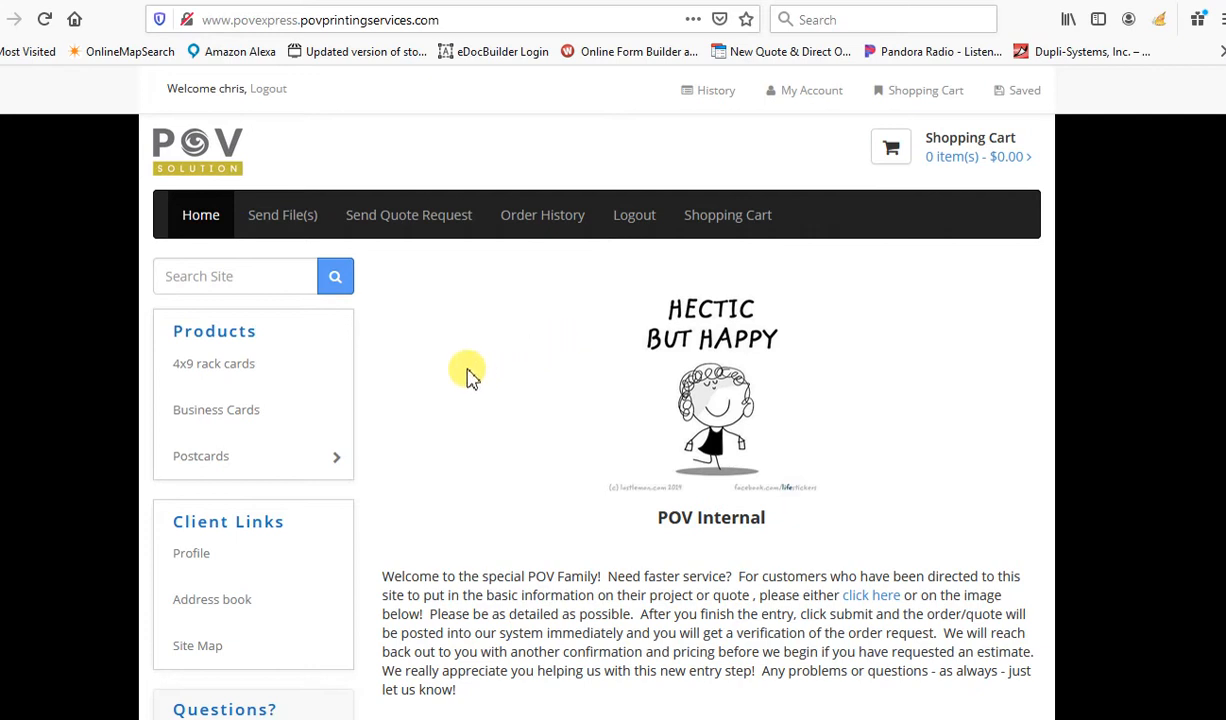
mouse_move(348, 150)
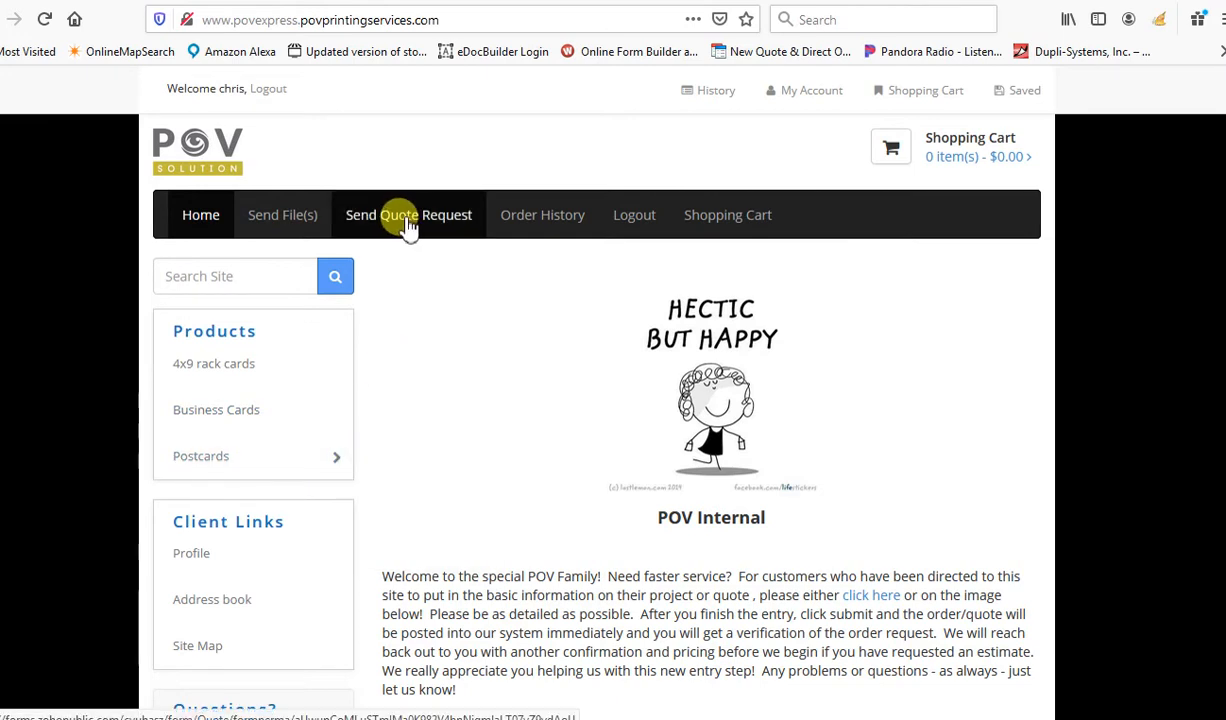
Review the Company Name, Type of customer, Stage, Deal Name, contact, PO and email fields
left_click(408, 214)
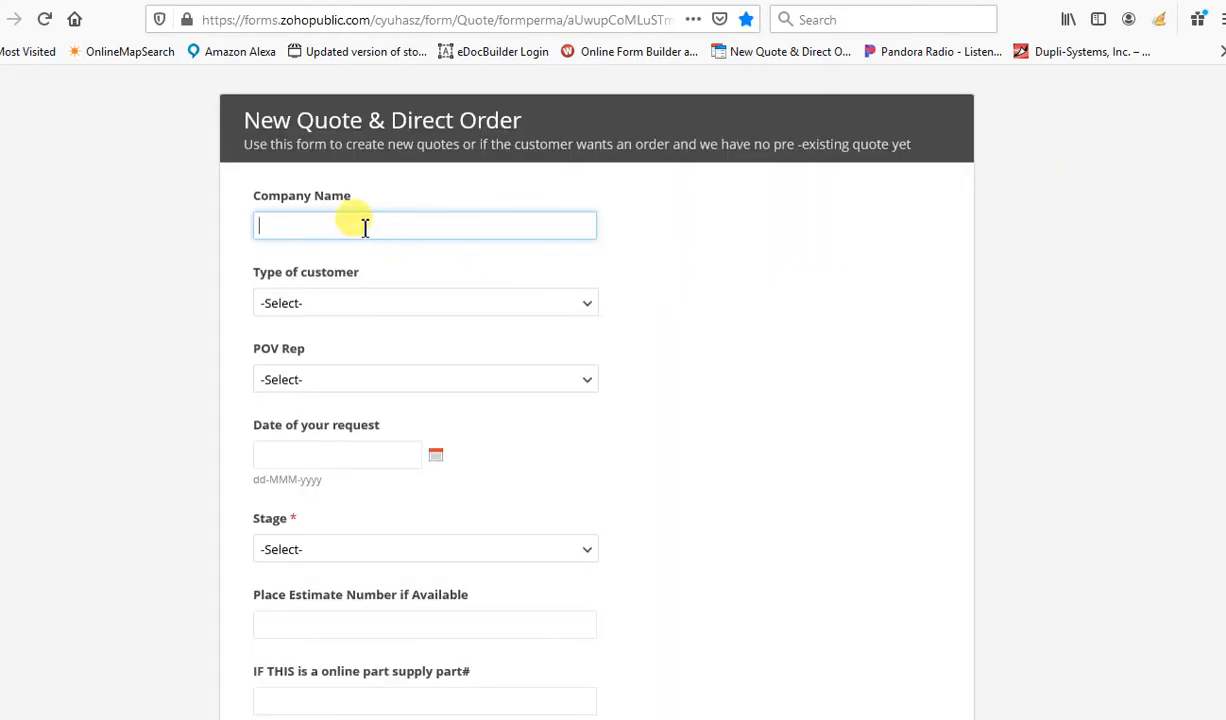
scroll("down", 3)
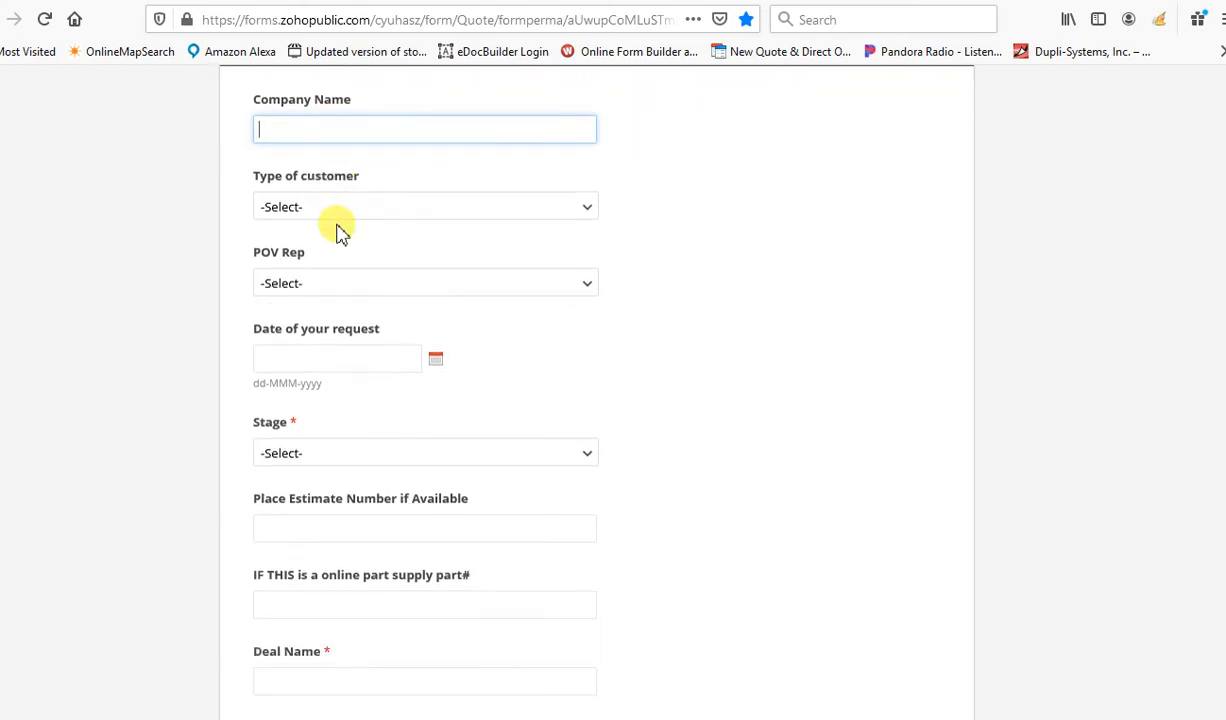
scroll("down", 3)
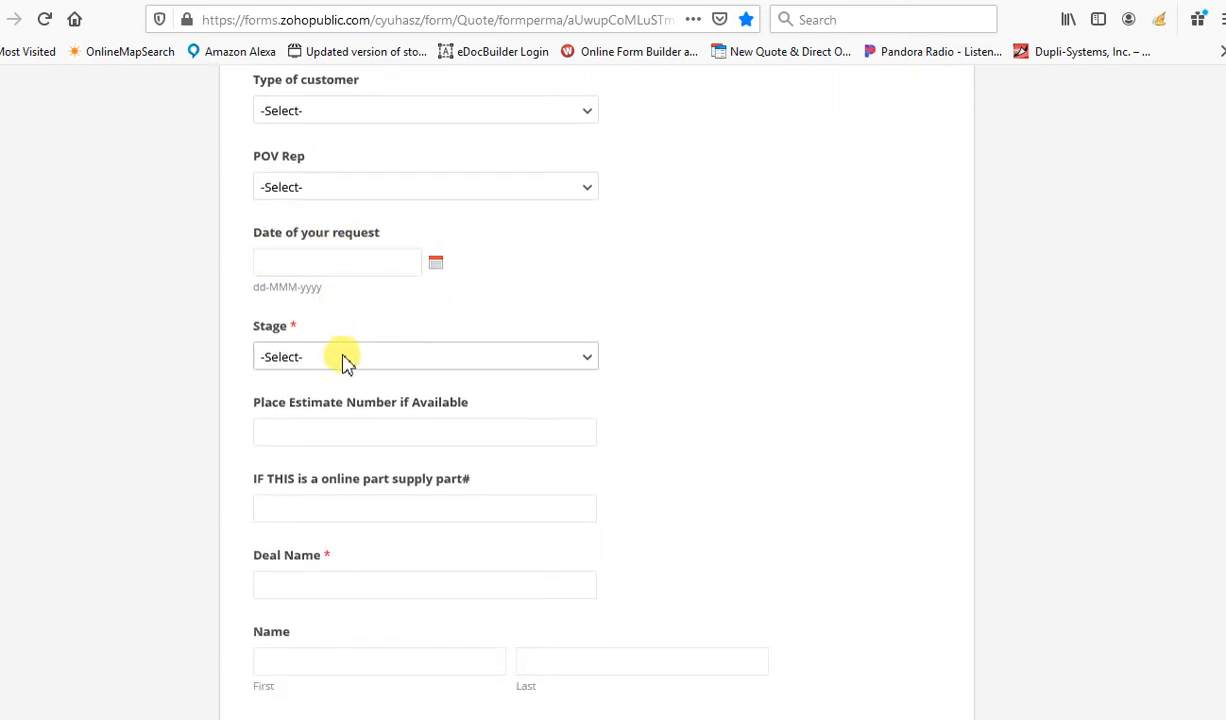
left_click(424, 356)
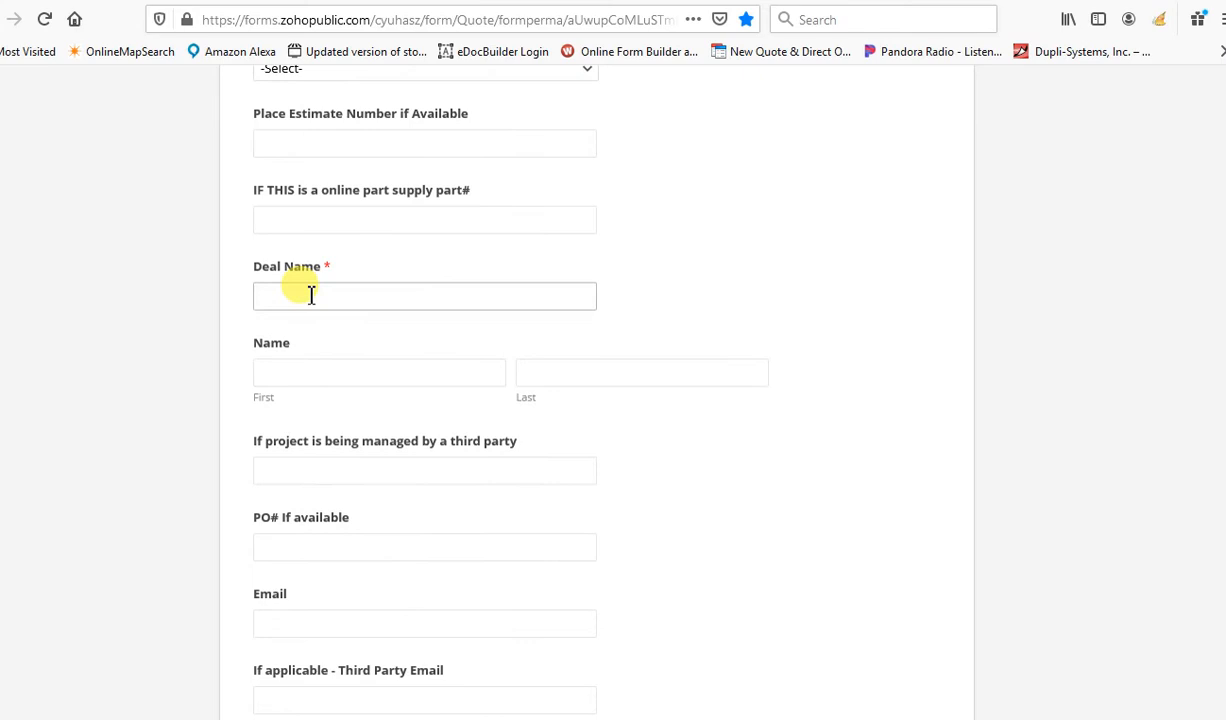
mouse_move(320, 288)
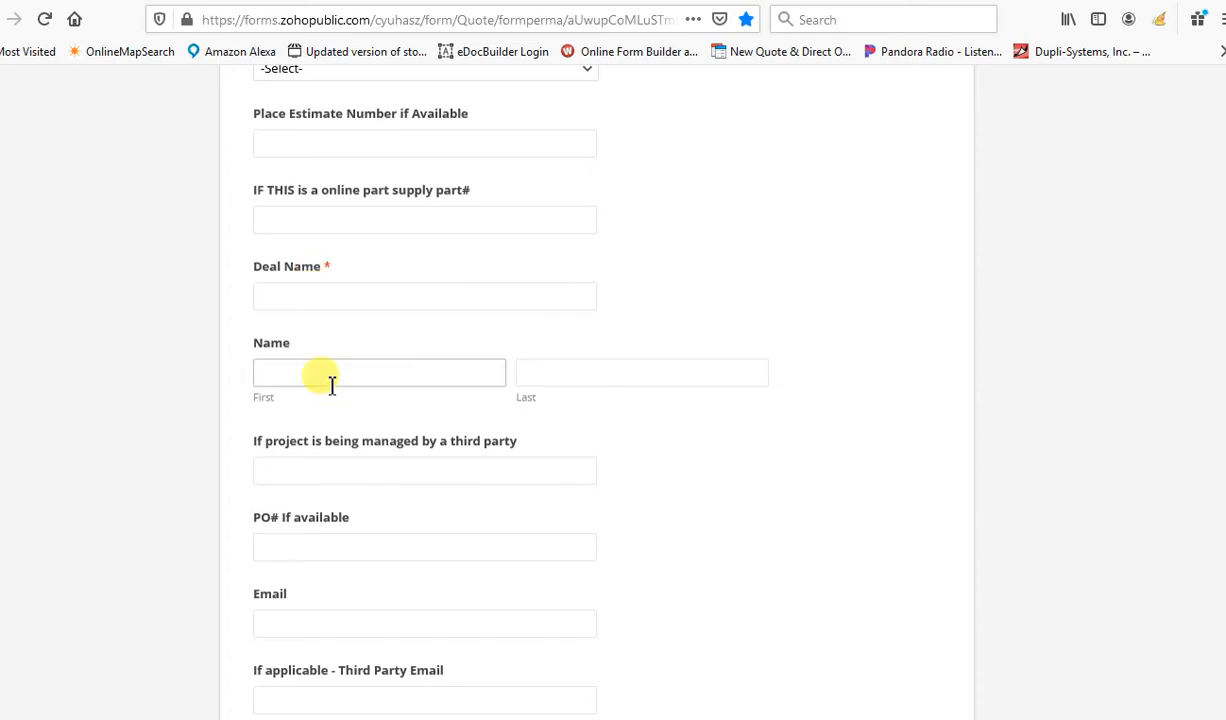
scroll("down", 3)
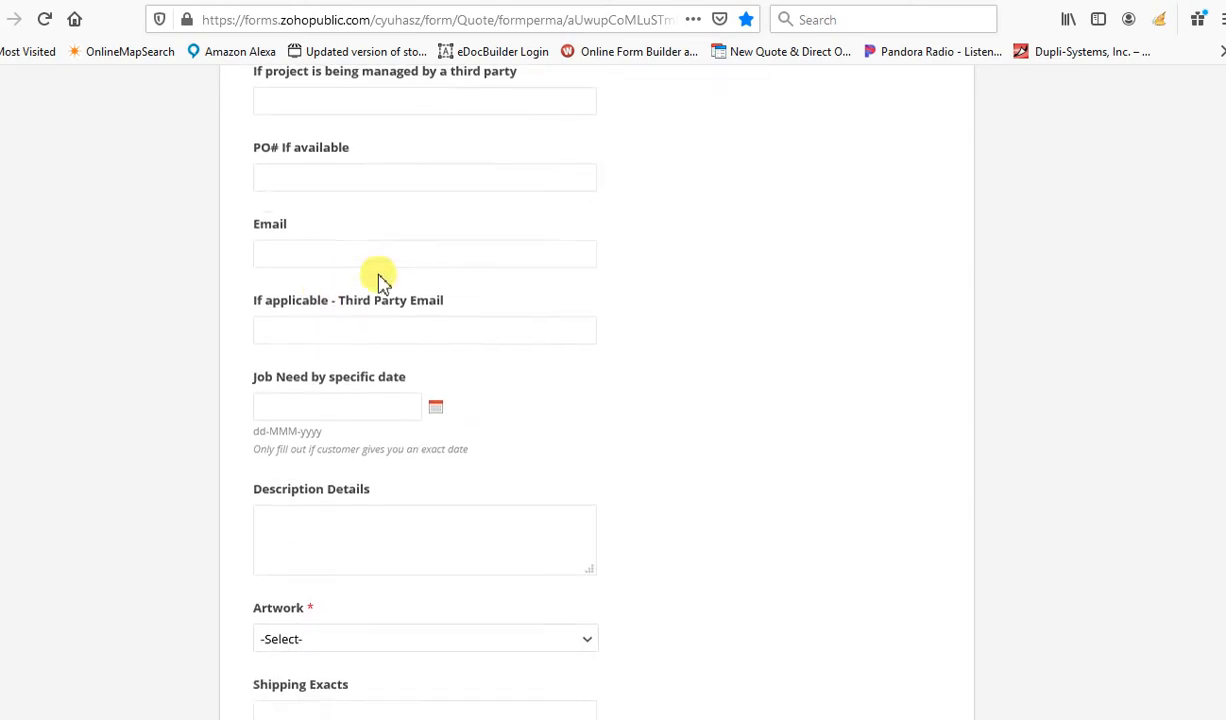
scroll("down", 3)
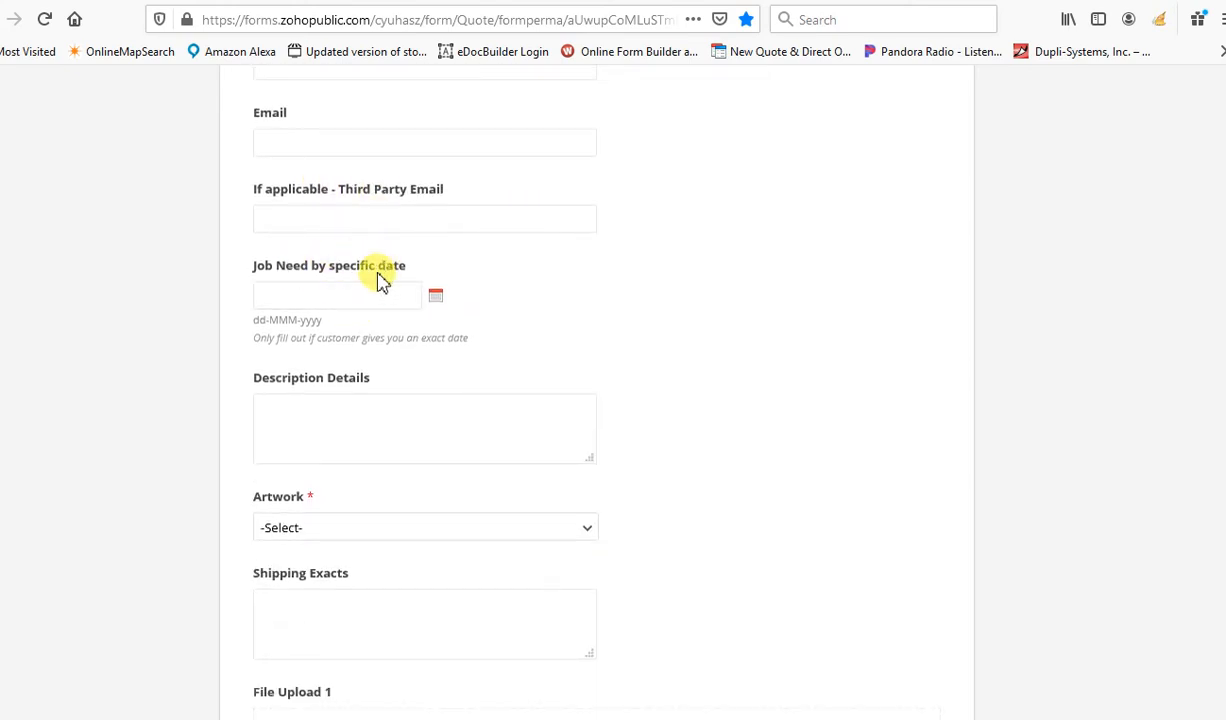
scroll("down", 3)
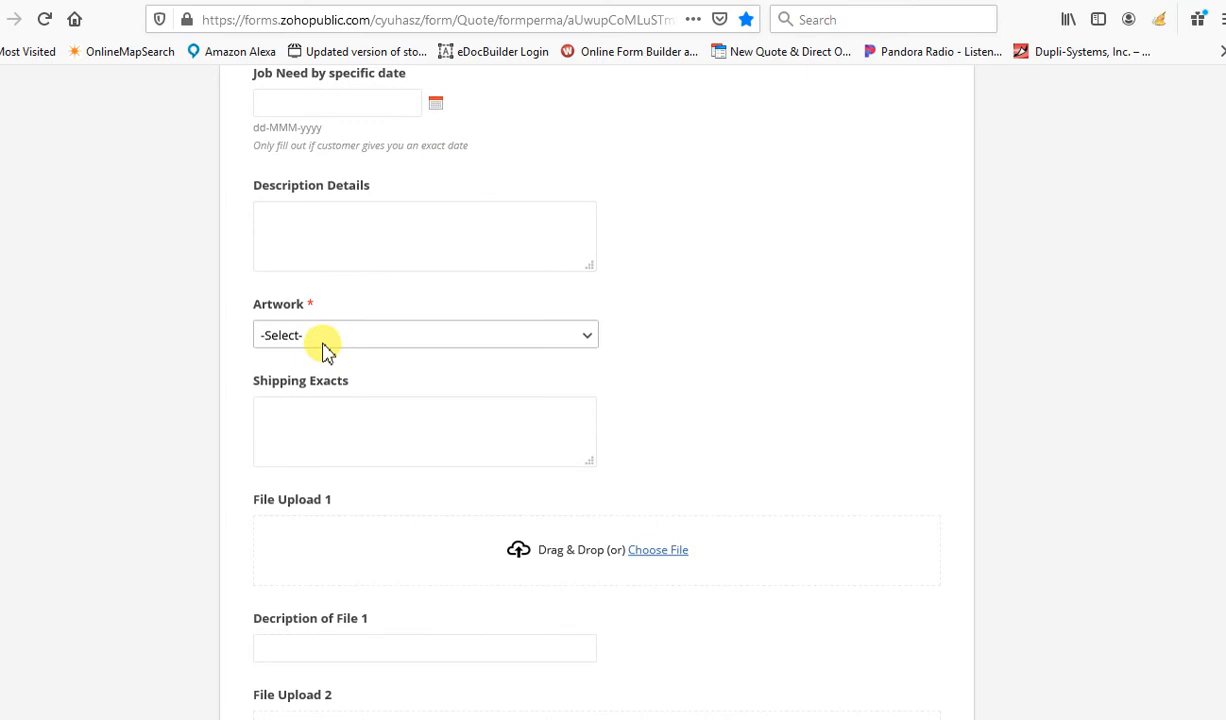
scroll("down", 3)
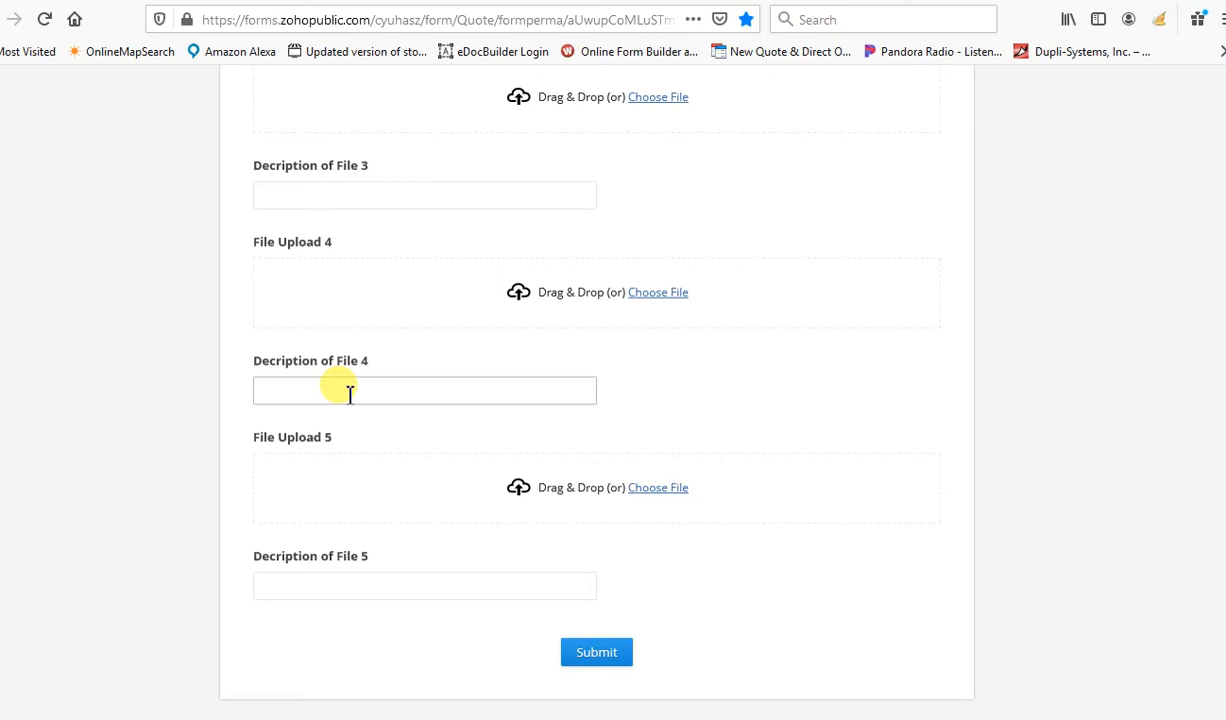
mouse_move(392, 344)
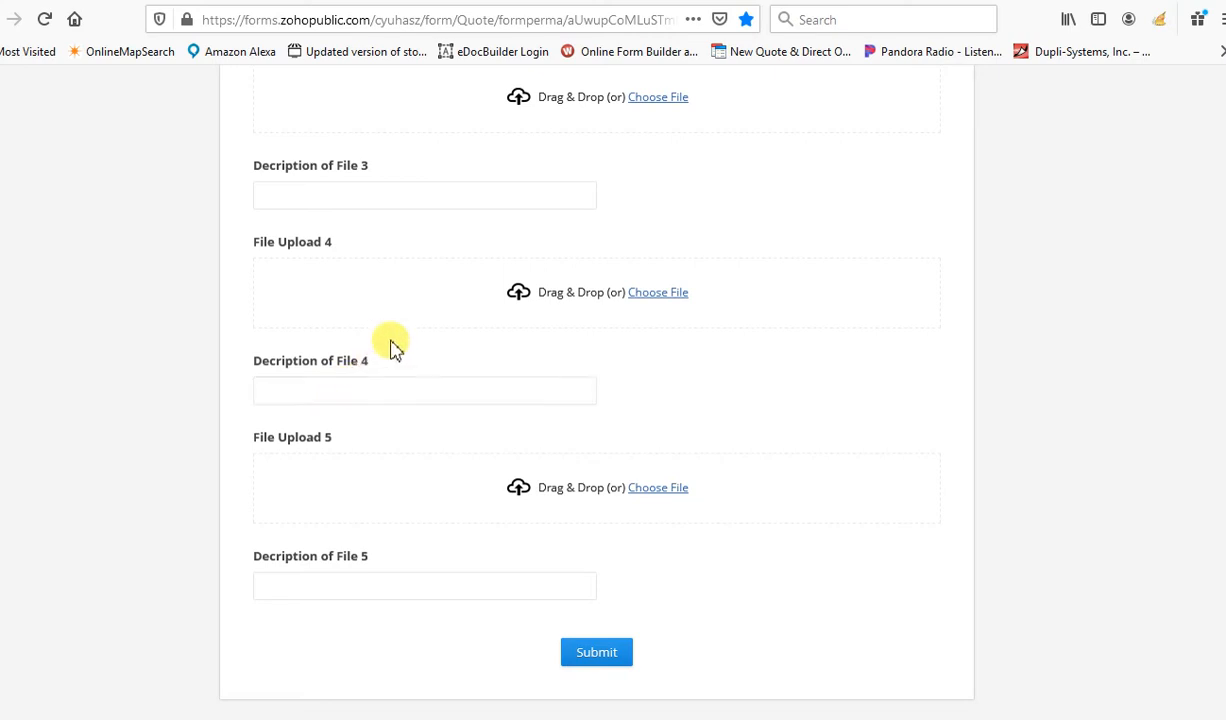
mouse_move(392, 344)
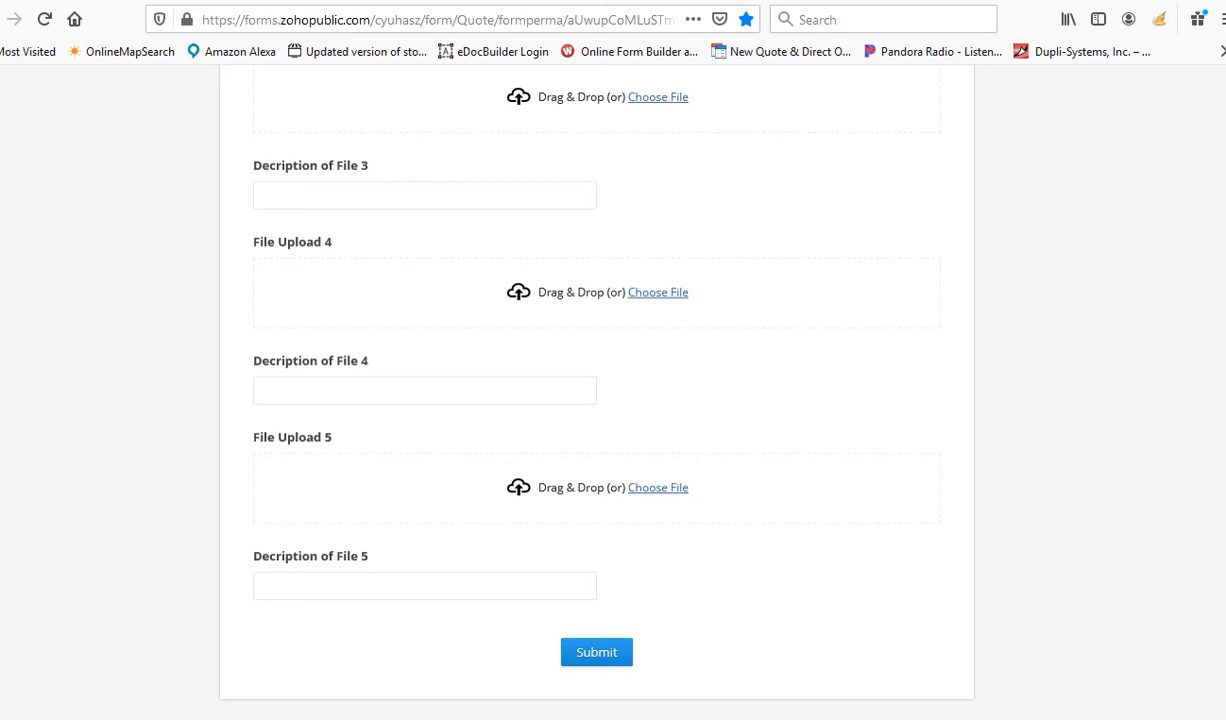
mouse_move(416, 18)
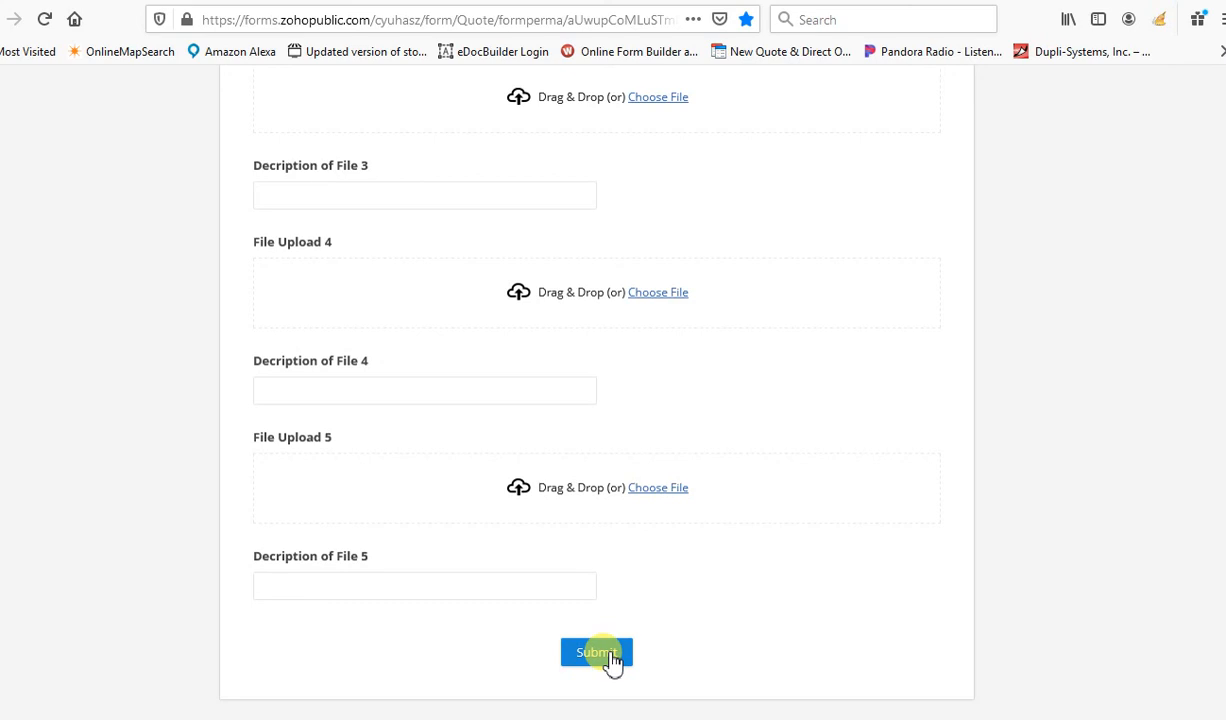
mouse_move(624, 586)
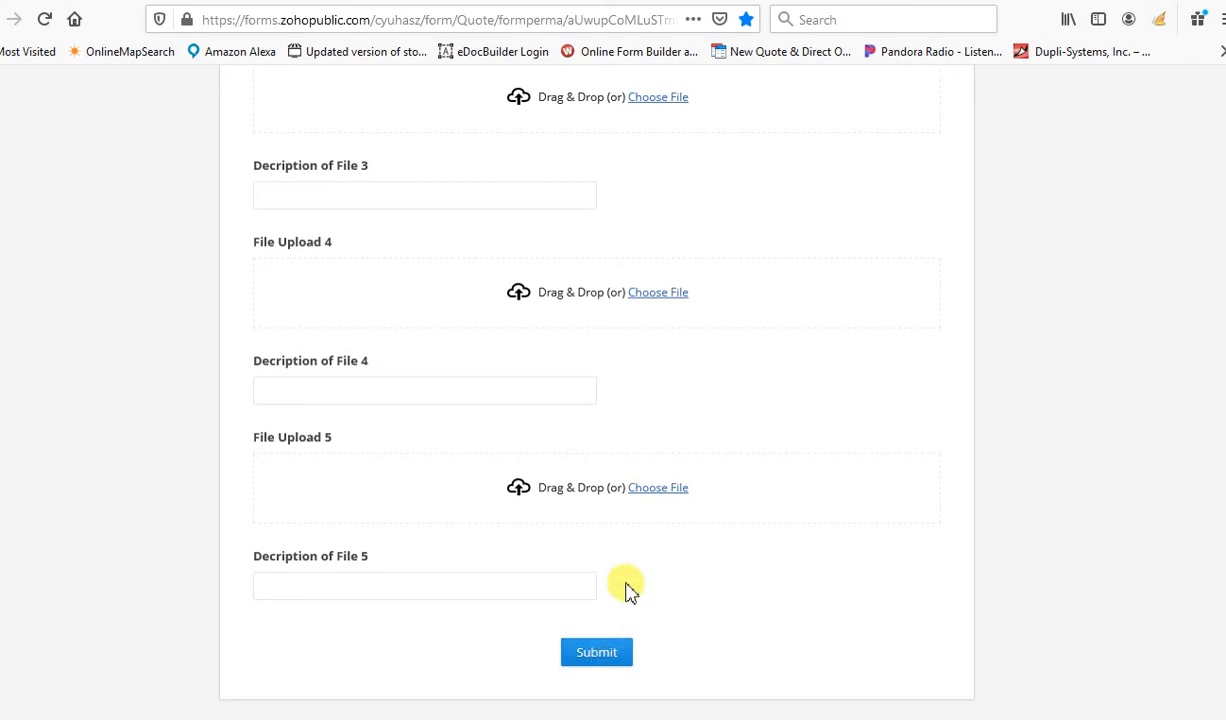
mouse_move(768, 242)
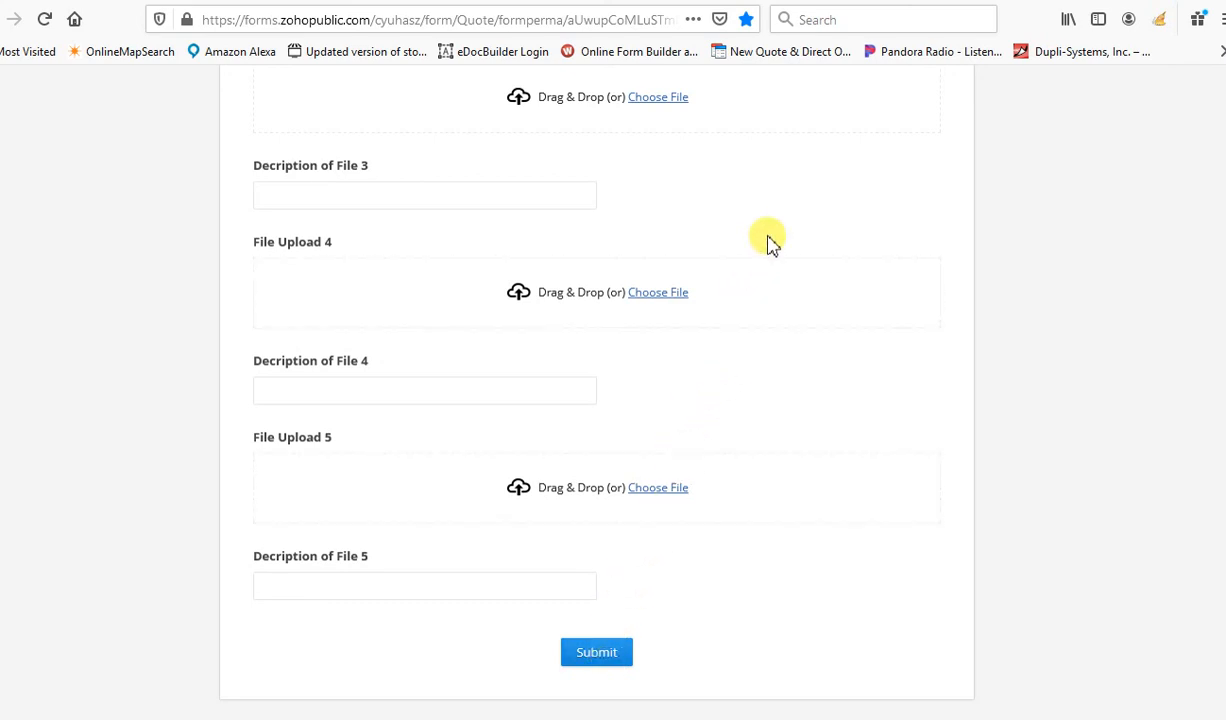
mouse_move(750, 160)
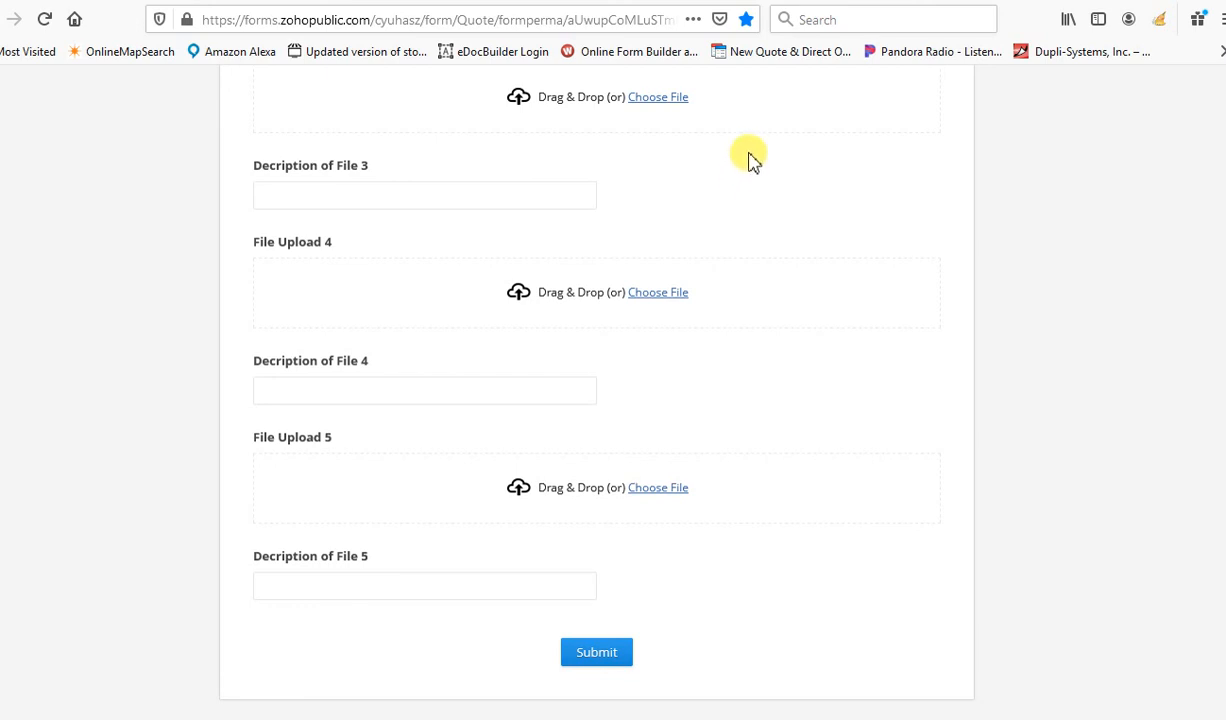